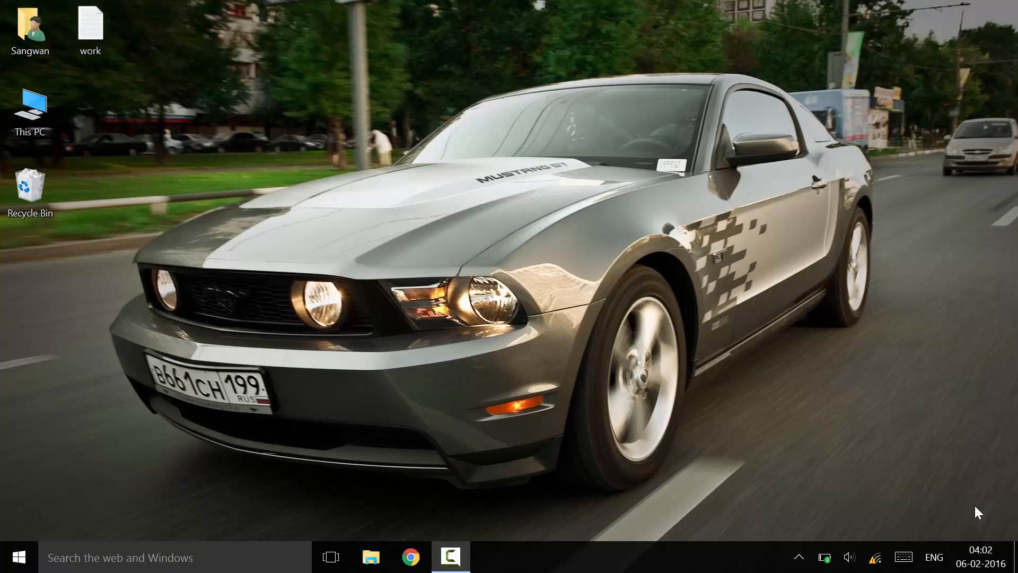
mouse_move(972, 533)
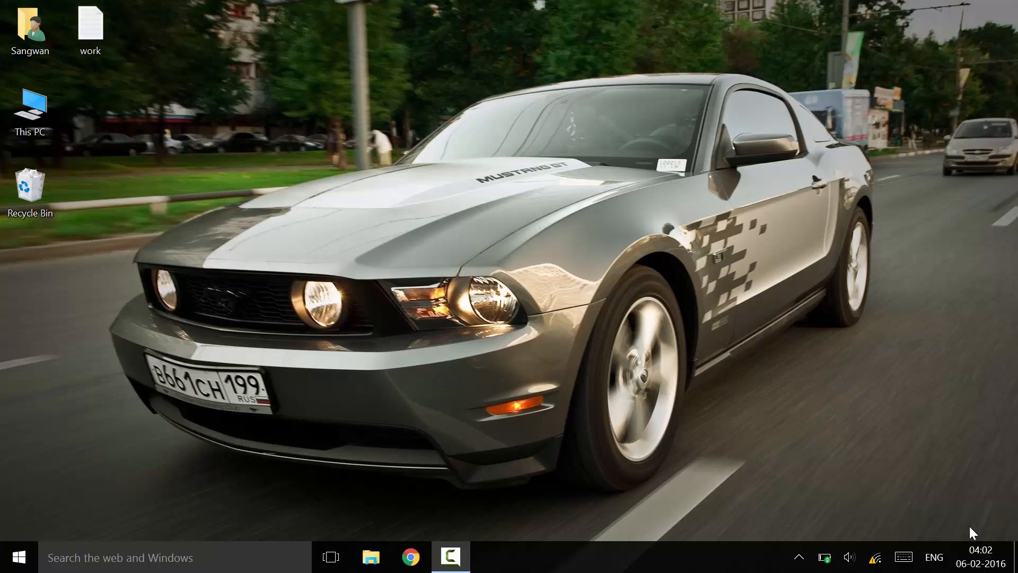
mouse_move(900, 513)
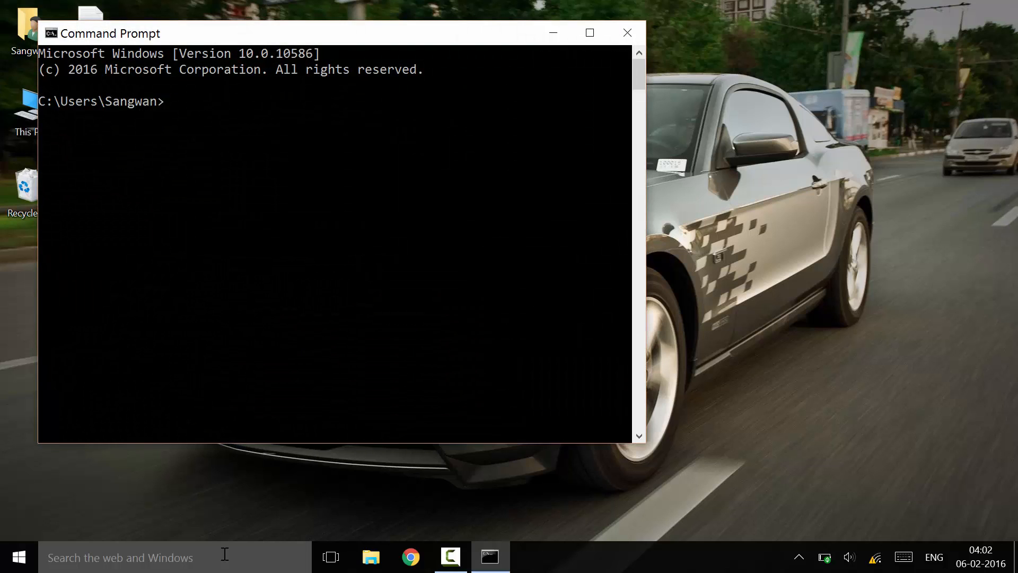
Step: Run ipconfig to read the Wi-Fi adapter's current address 172.18.3.127, then close Command Prompt
text(ipconfi)
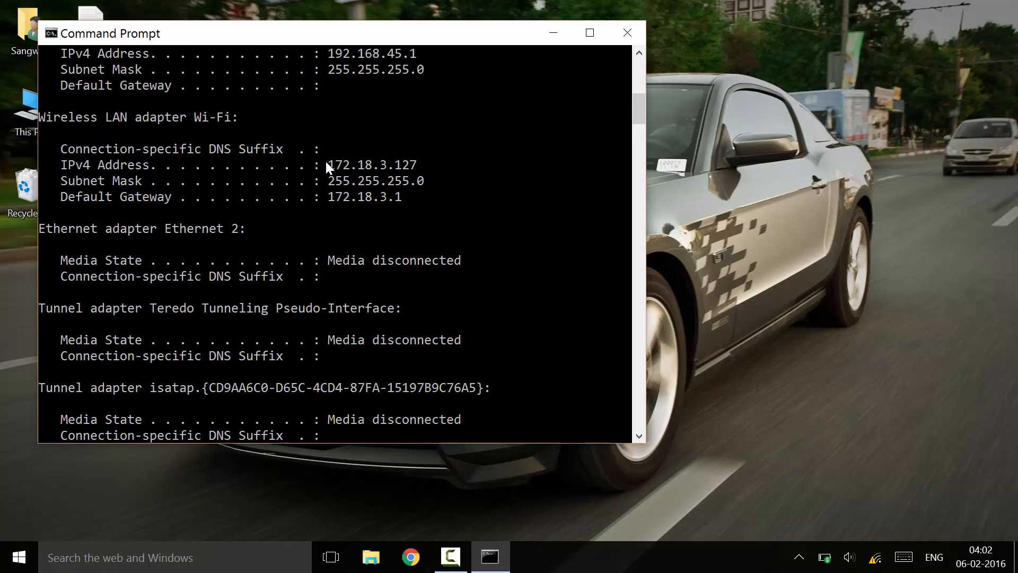
mouse_move(417, 170)
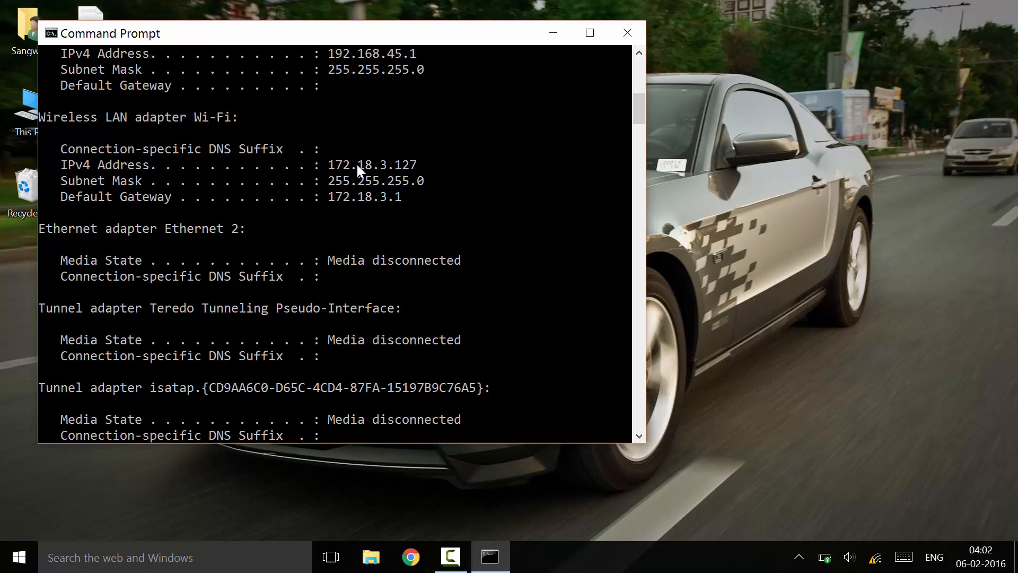
mouse_move(571, 204)
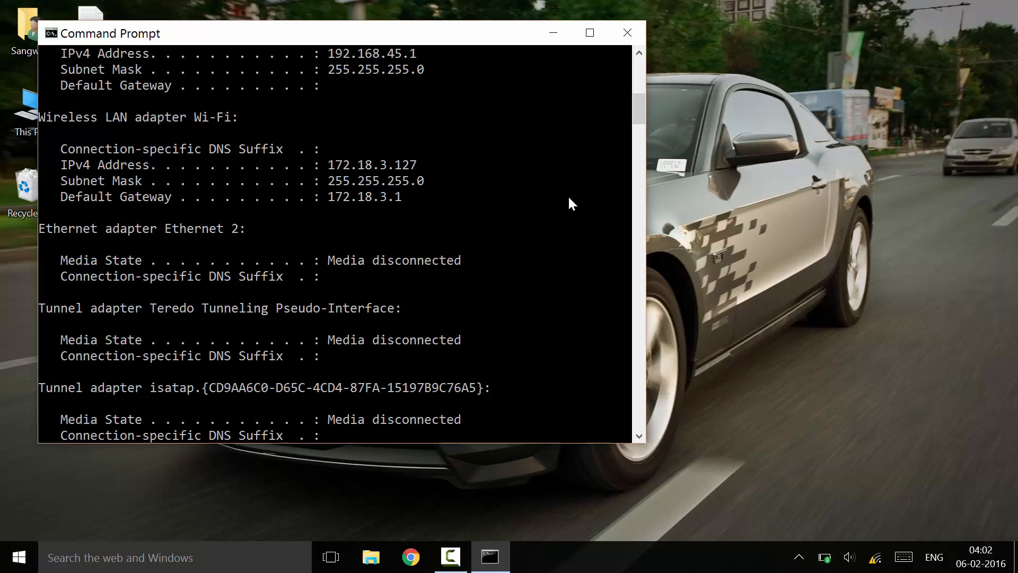
mouse_move(333, 172)
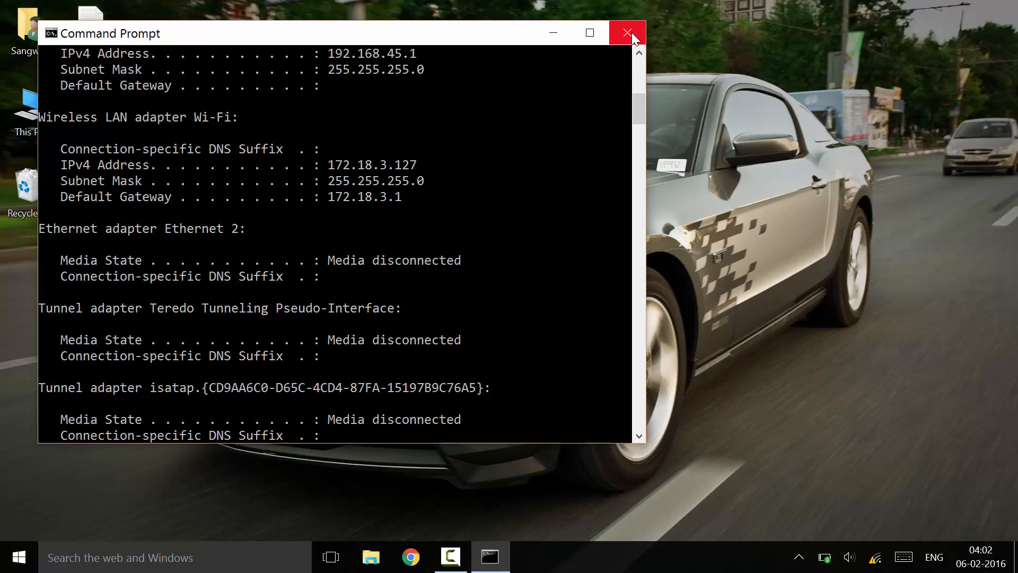
click(628, 31)
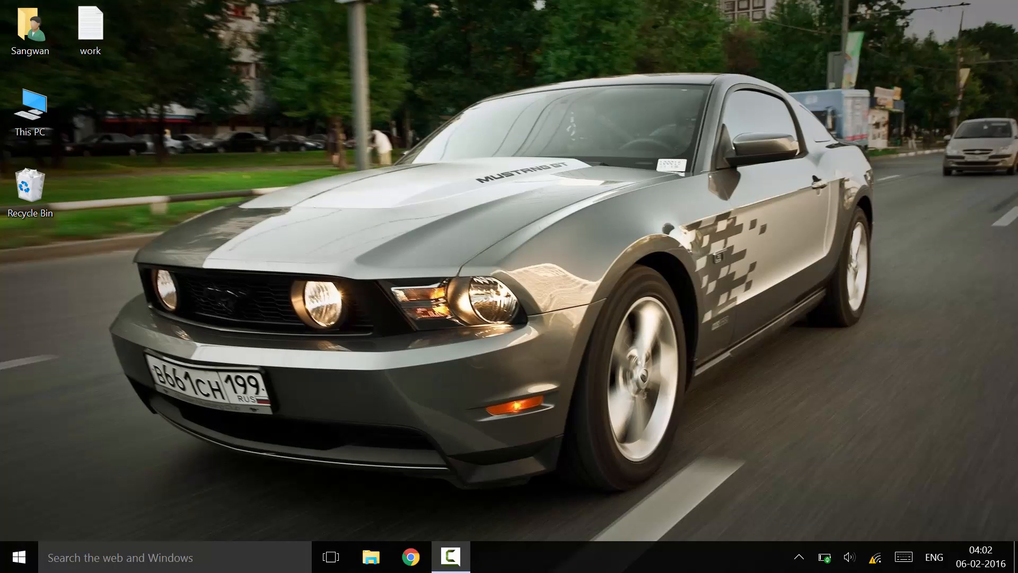
mouse_move(906, 557)
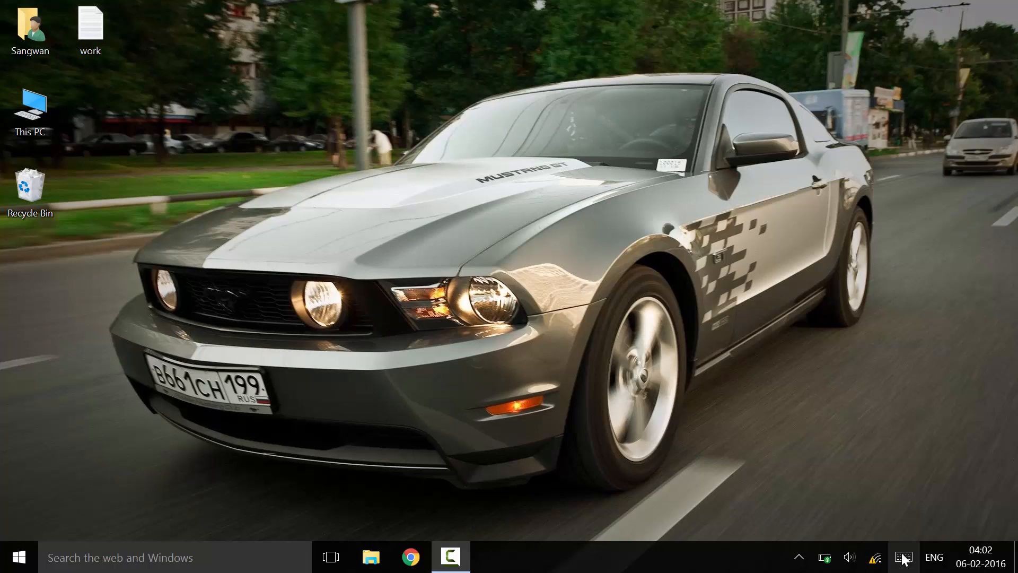
Step: From the network tray icon reach Network and Sharing Center and the Wi-Fi (Boys_Hostel_3) status and properties
right_click(875, 555)
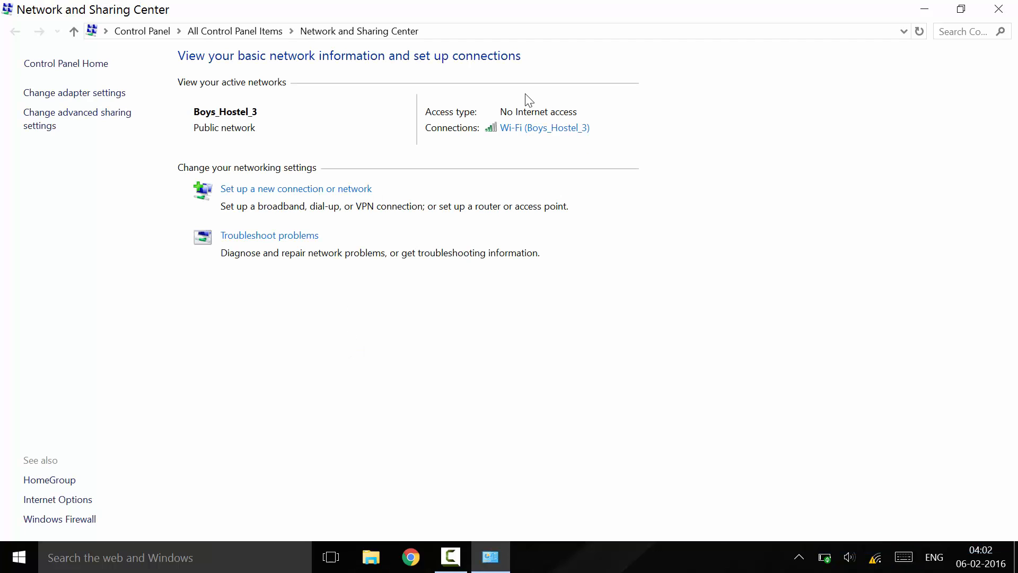
click(545, 127)
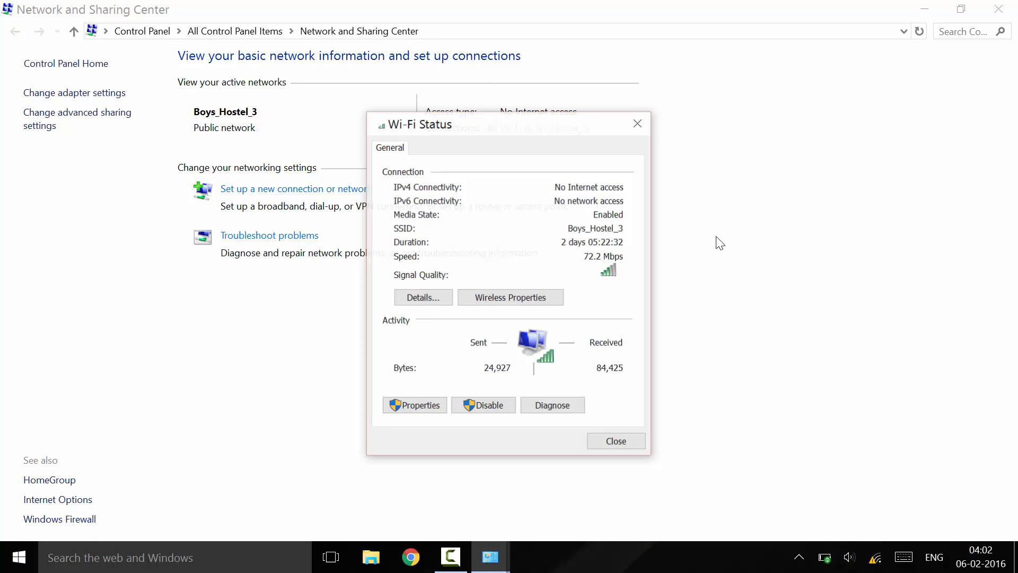
mouse_move(641, 157)
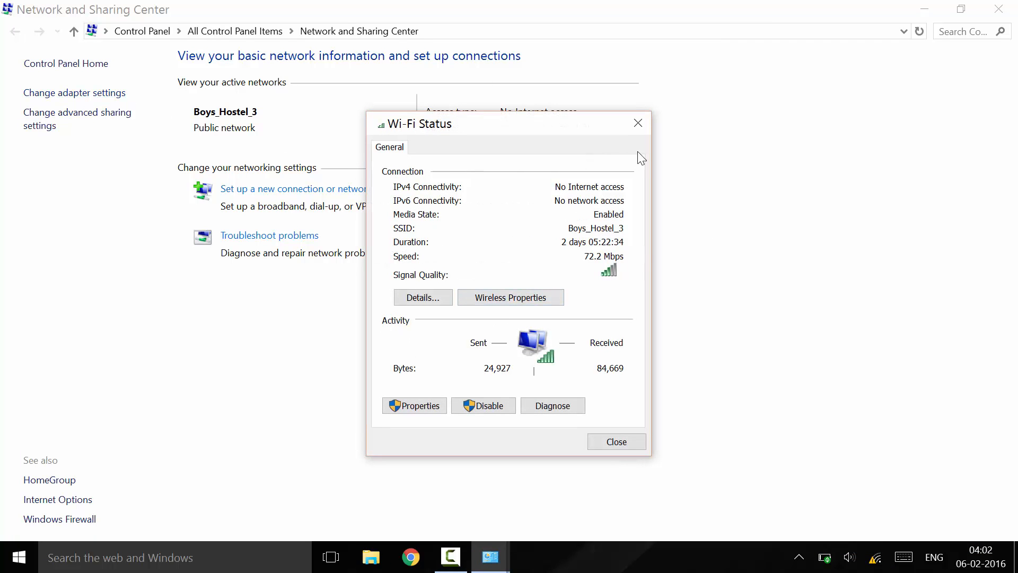
mouse_move(242, 197)
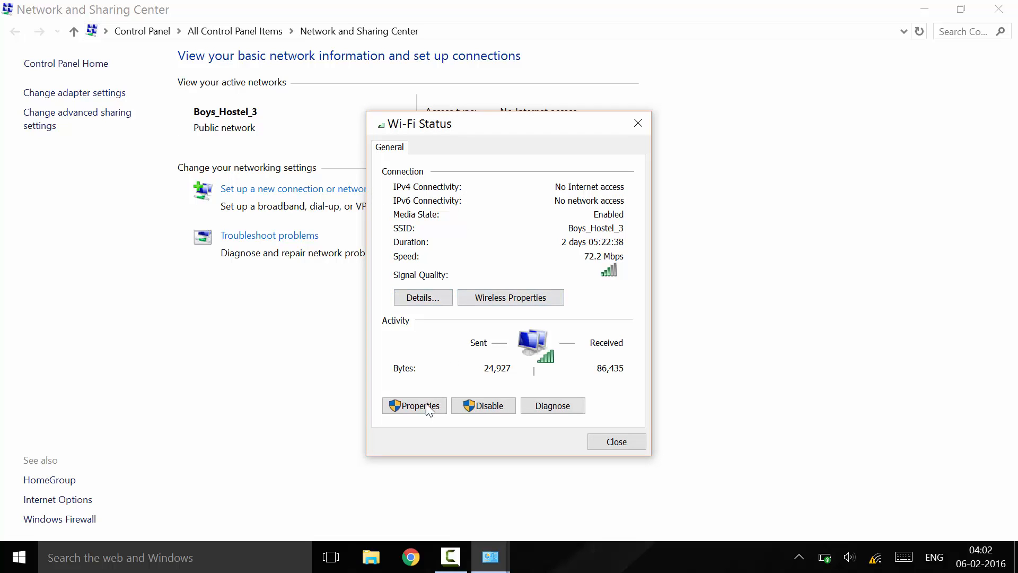
click(413, 405)
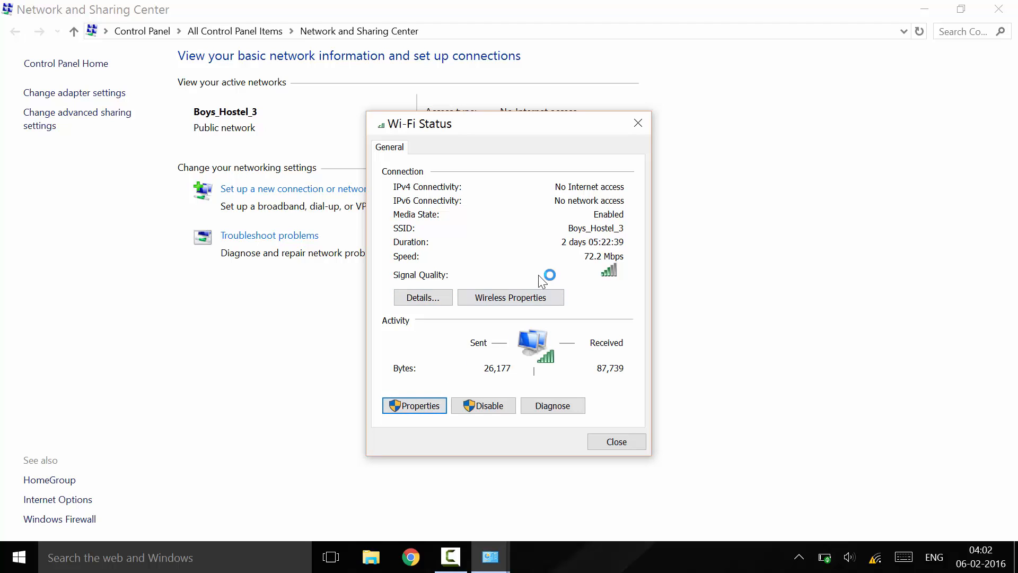
mouse_move(498, 349)
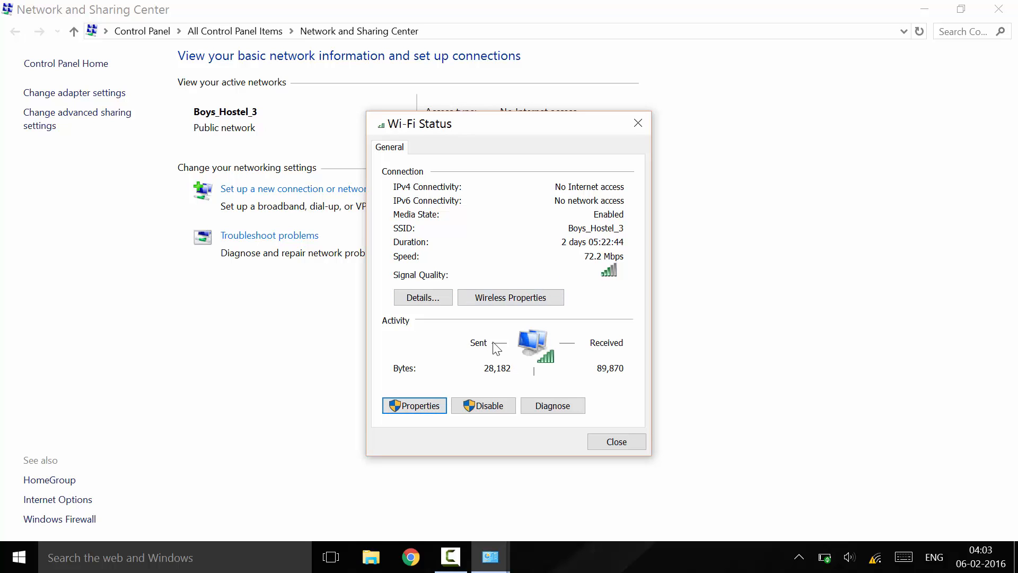
Step: Select Internet Protocol Version 4 (TCP/IPv4) in Wi-Fi Properties and bring up its properties dialog
click(413, 405)
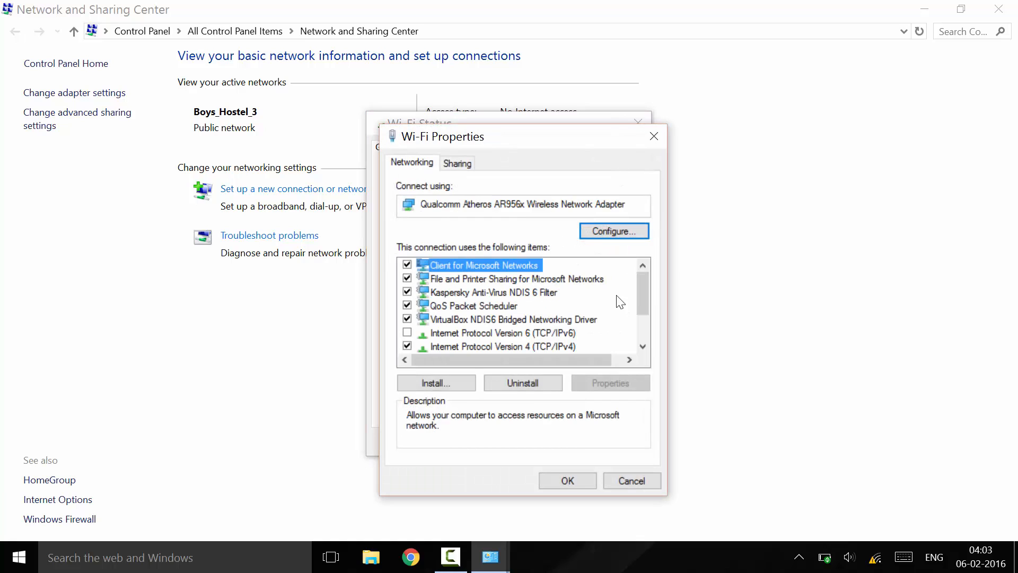
scroll(down, 3)
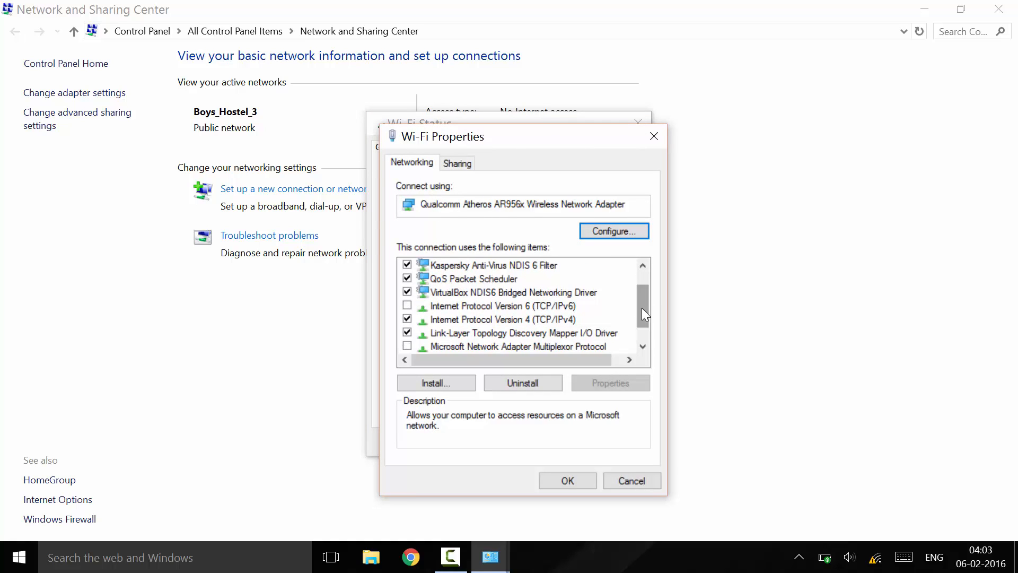
mouse_move(580, 325)
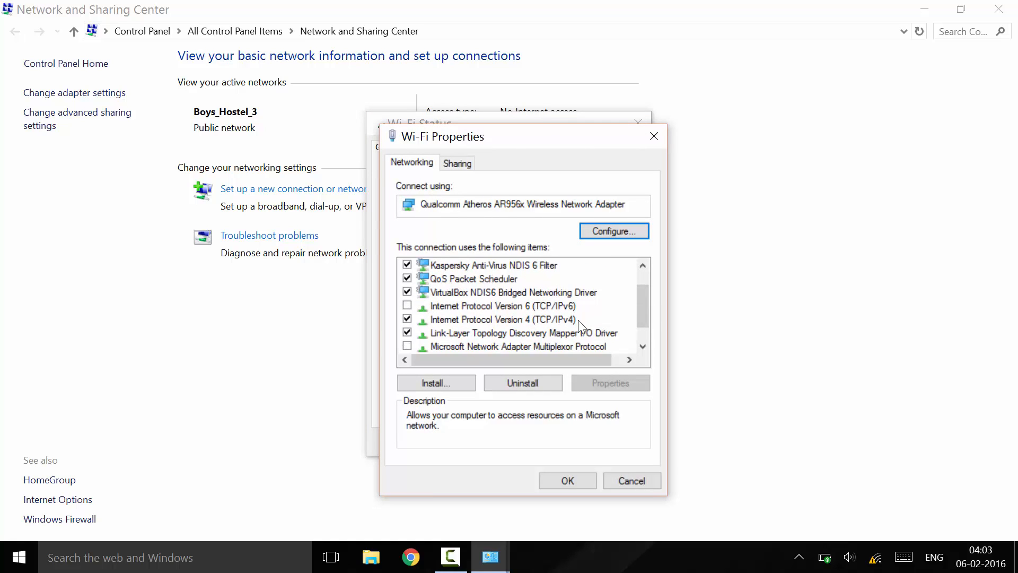
click(498, 319)
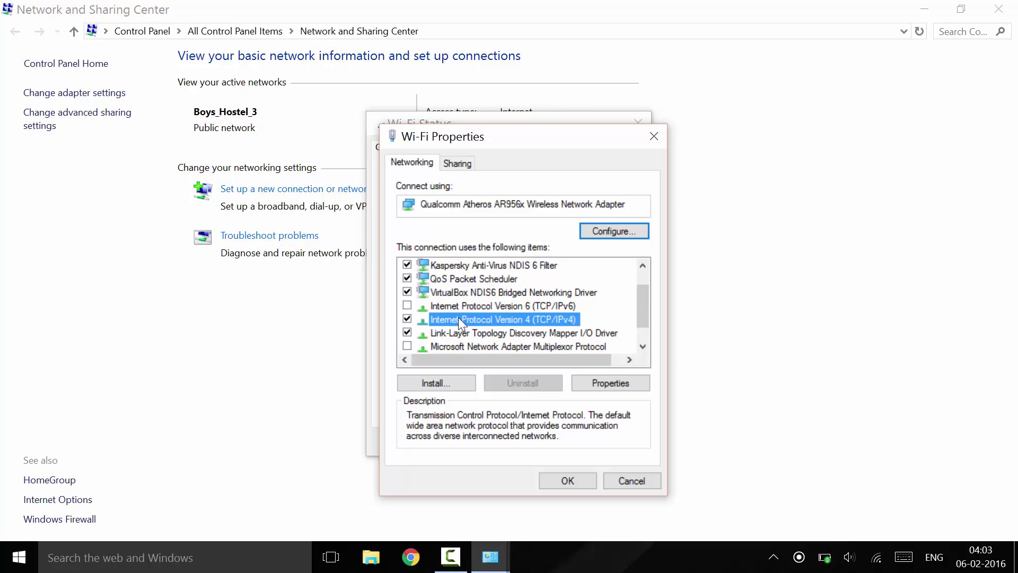
click(501, 305)
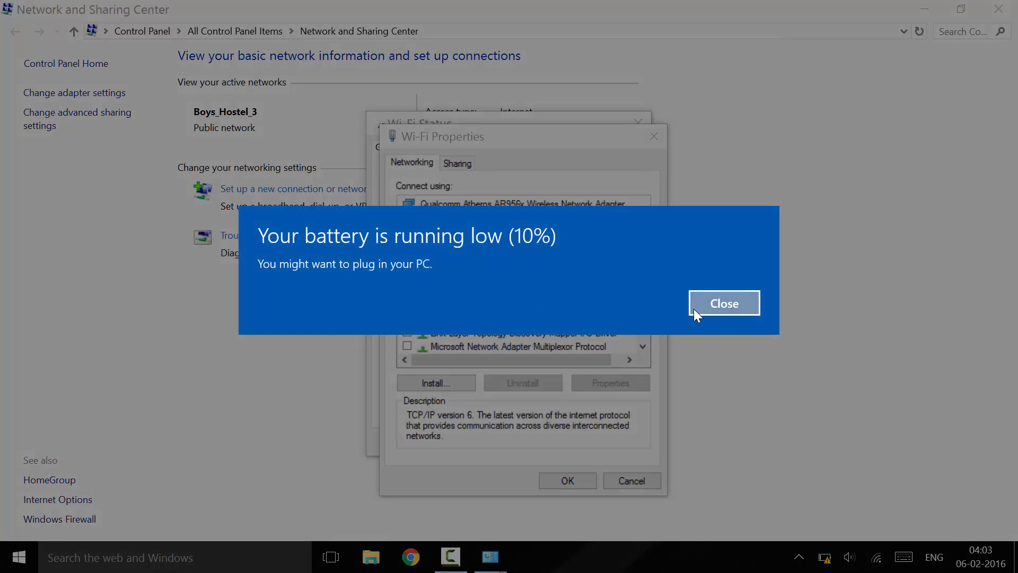
click(723, 304)
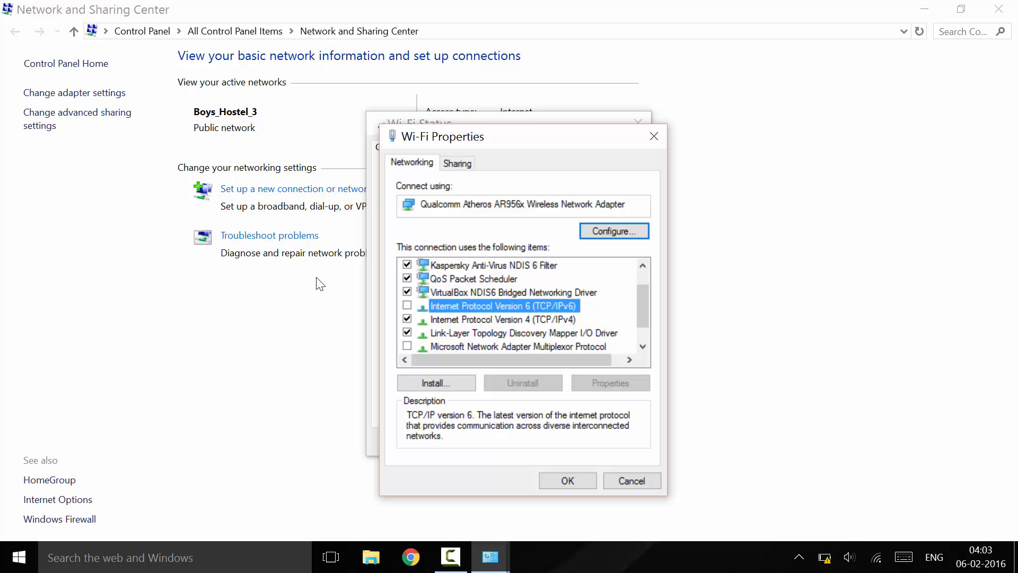
click(499, 319)
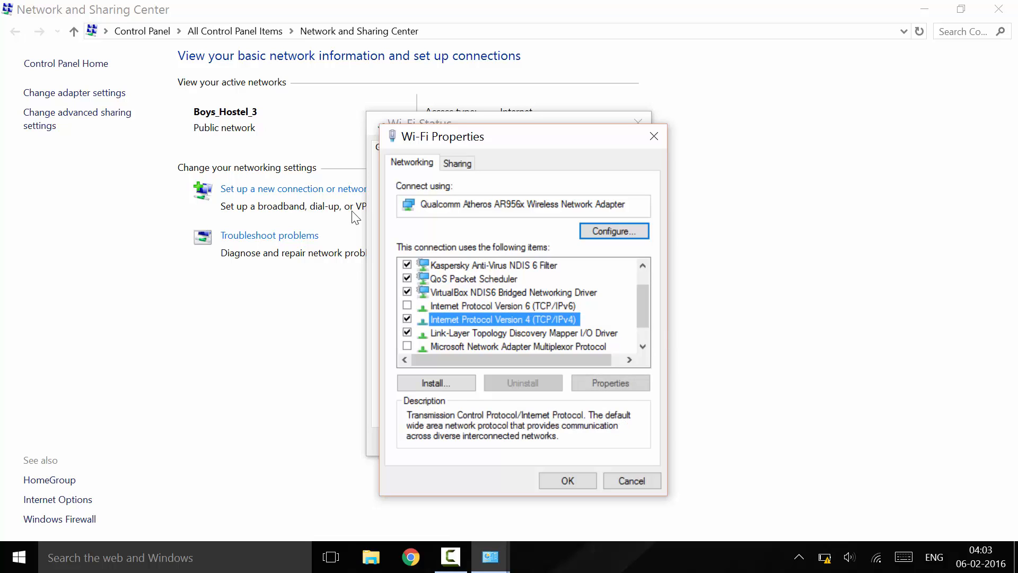
click(611, 382)
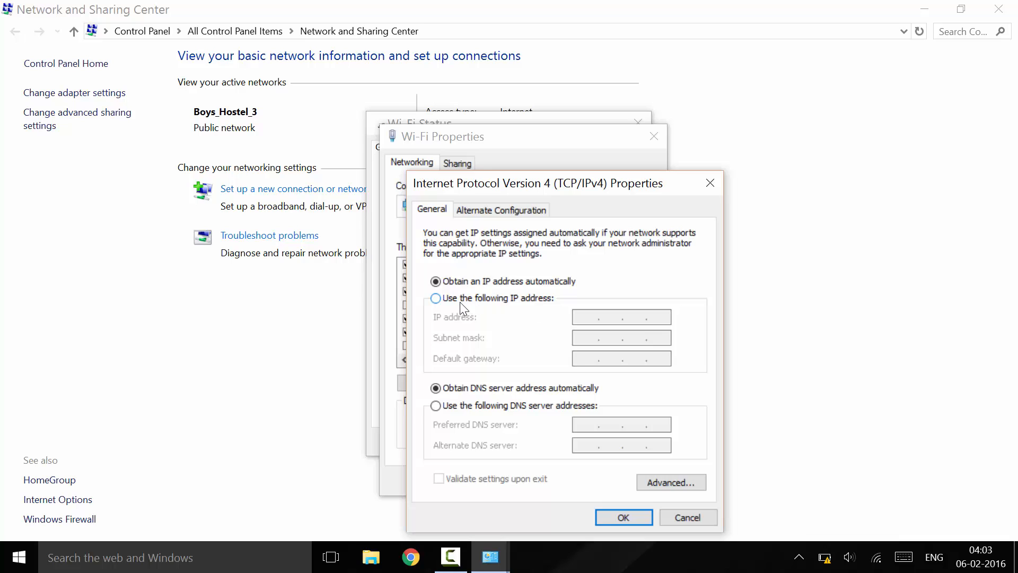
Step: Switch to a fixed address: IP 172.18.89.11 with subnet mask 255.255.255.0
click(435, 297)
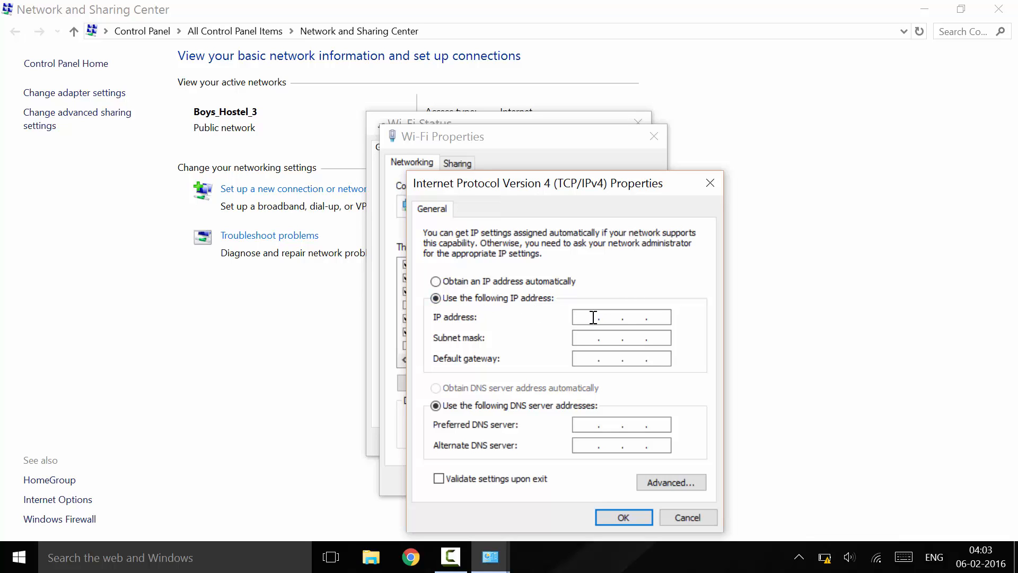
text(172)
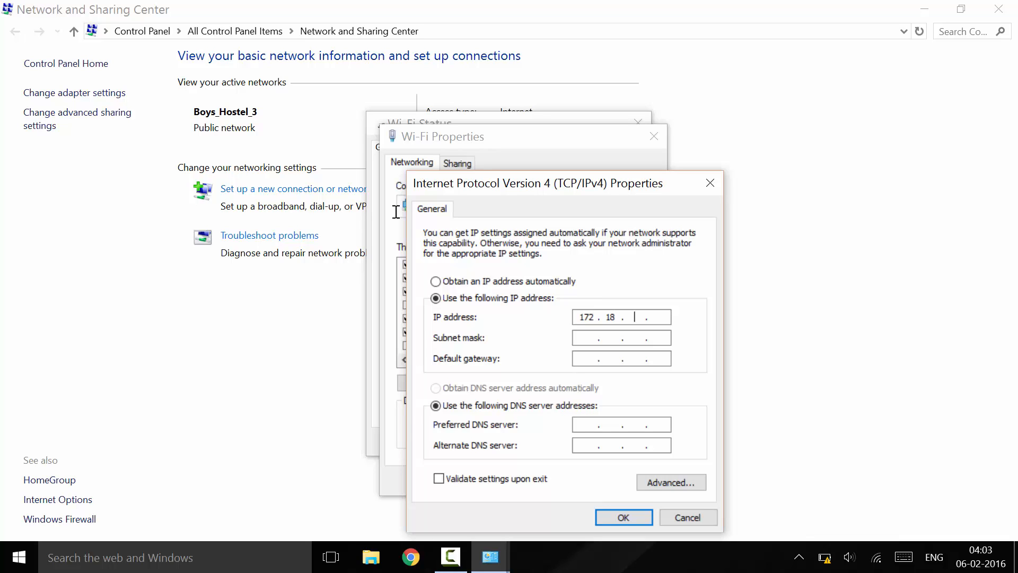
text(89)
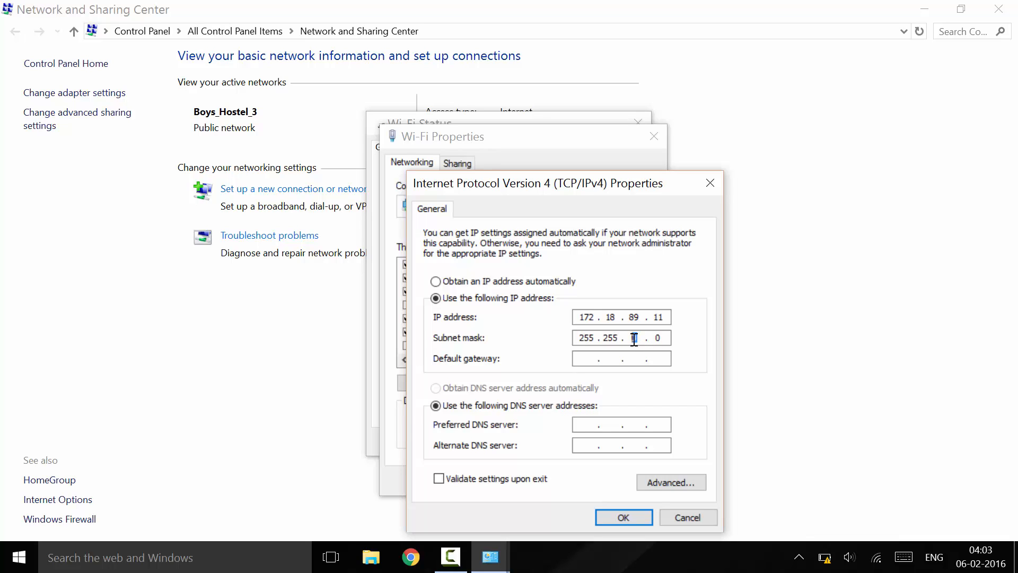
double_click(633, 339)
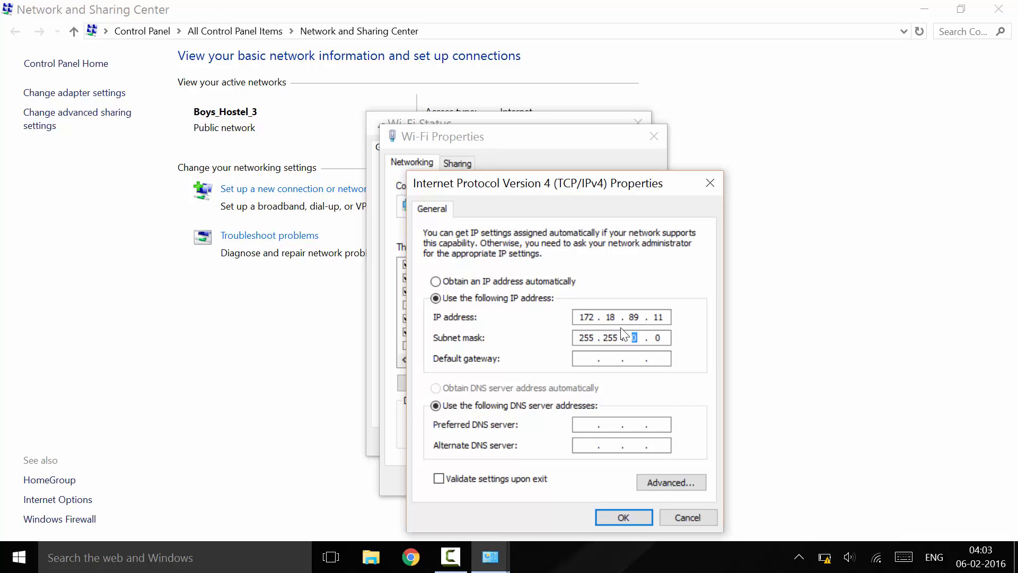
mouse_move(625, 317)
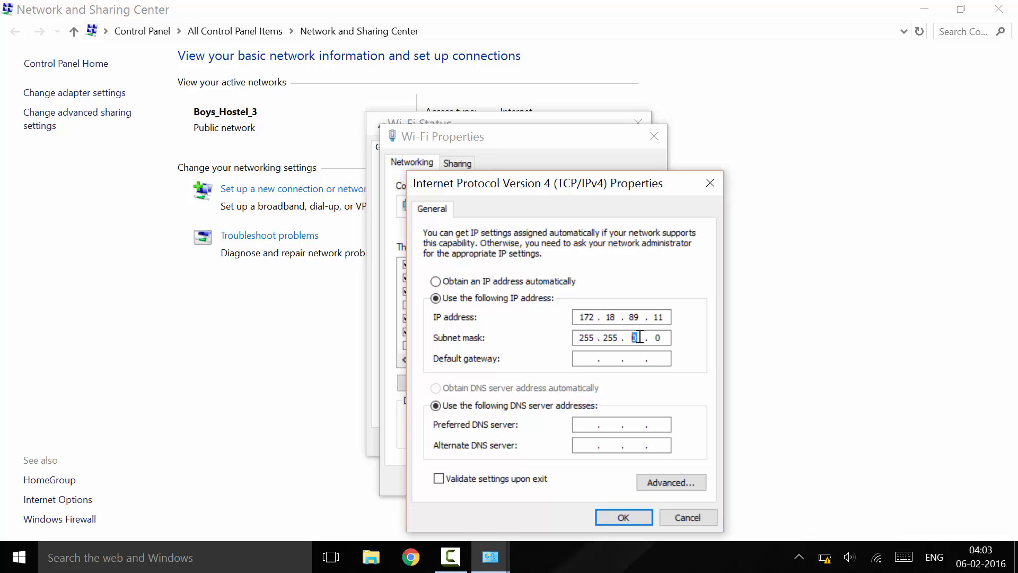
text(255)
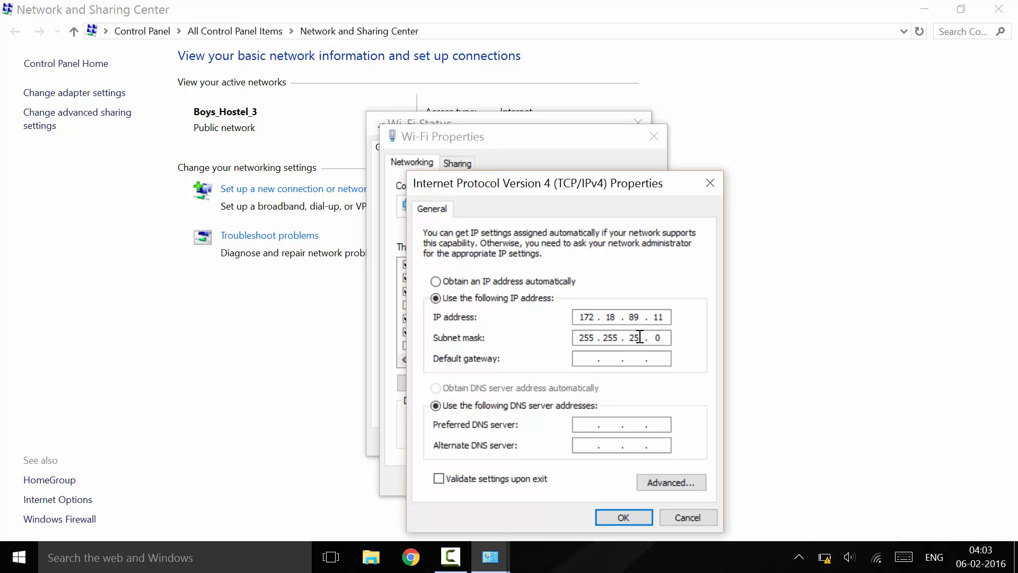
Step: Begin the default gateway with 172.18 in its first octets
click(592, 359)
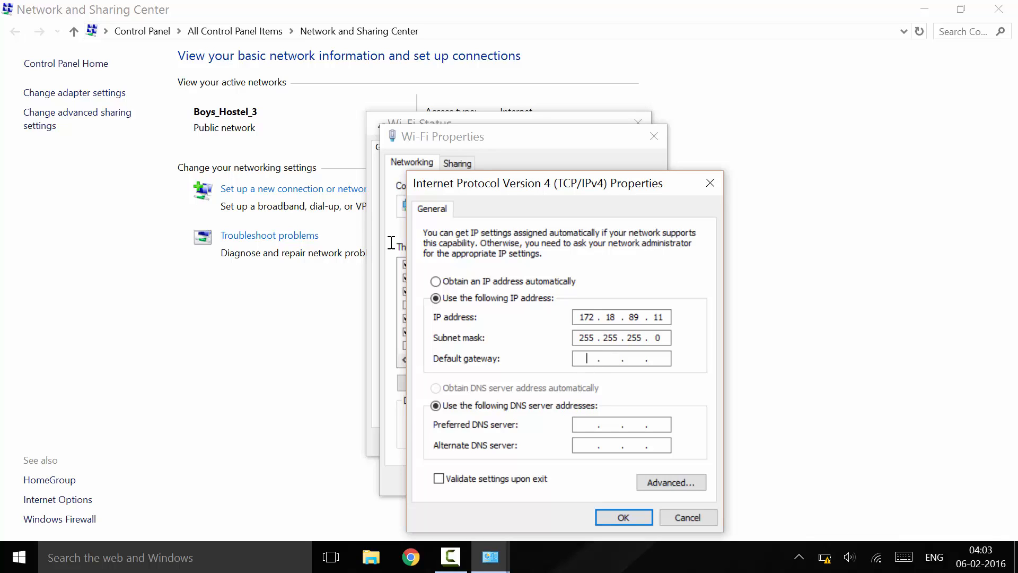
text(172 . . .)
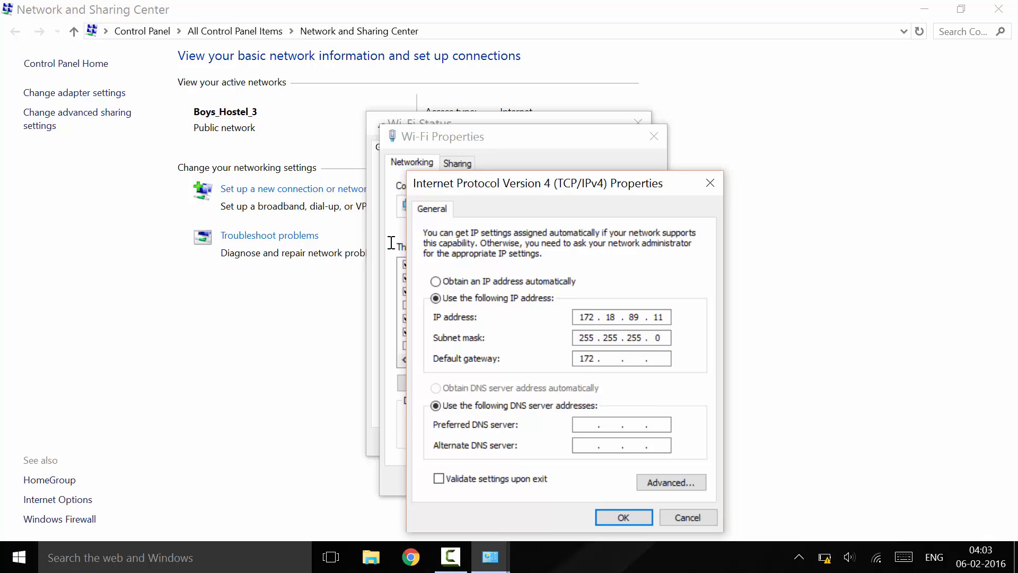
text(18)
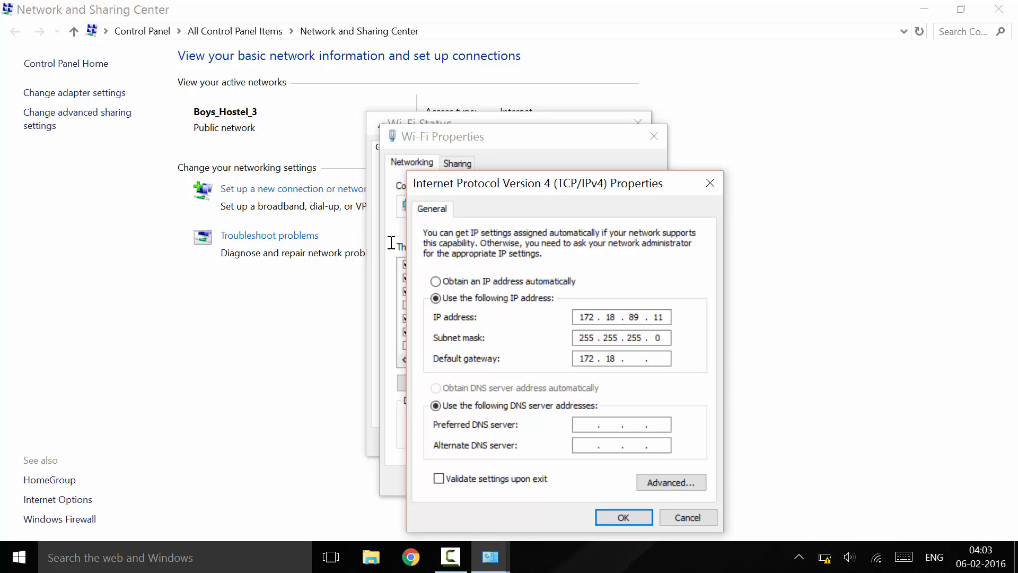
click(636, 358)
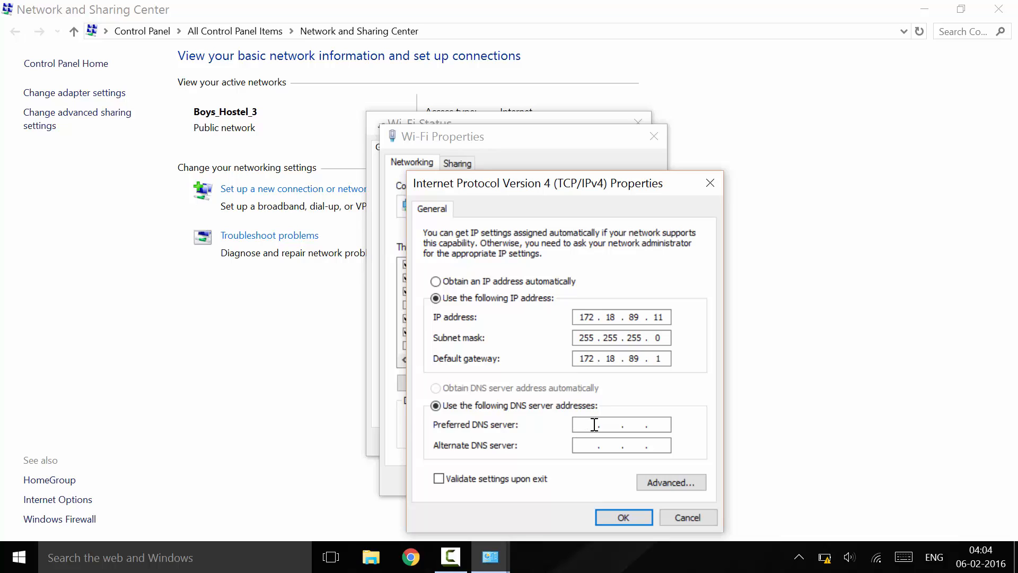
Step: Finish gateway 172.18.89.1, set preferred DNS 8.8.8.8 and confirm the IPv4 settings
text(8 . 8 . 8 .)
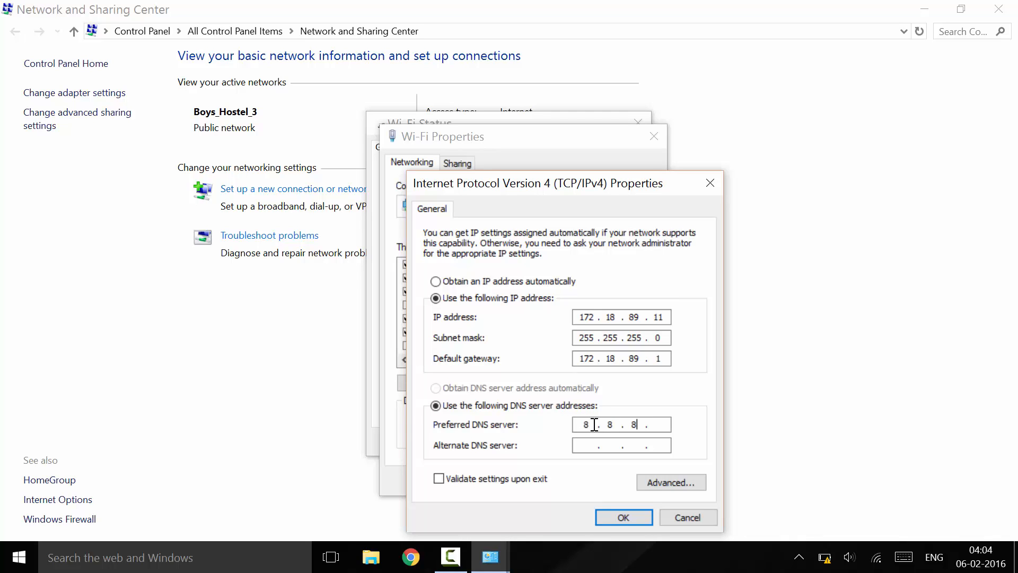
text(8)
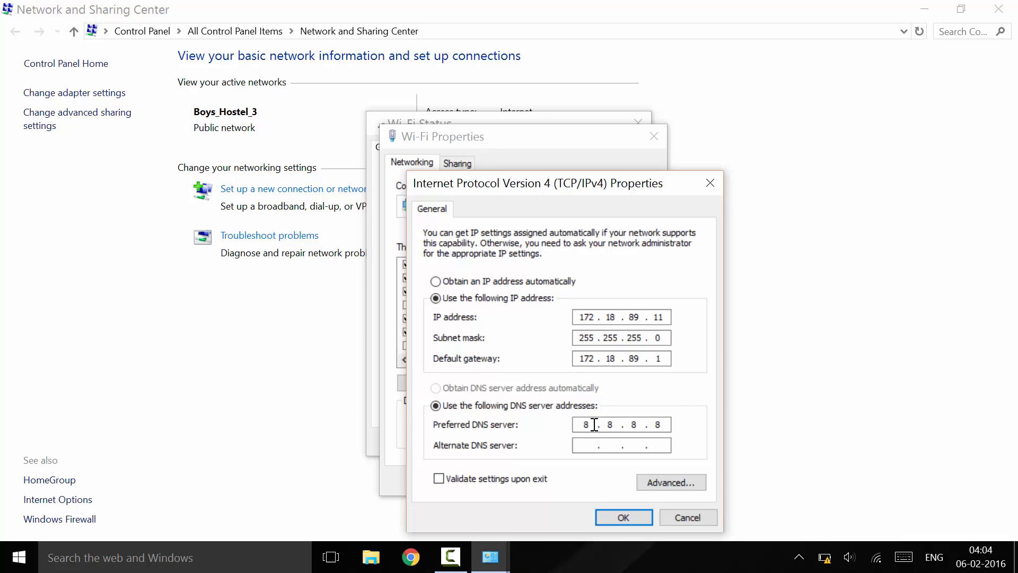
mouse_move(1016, 334)
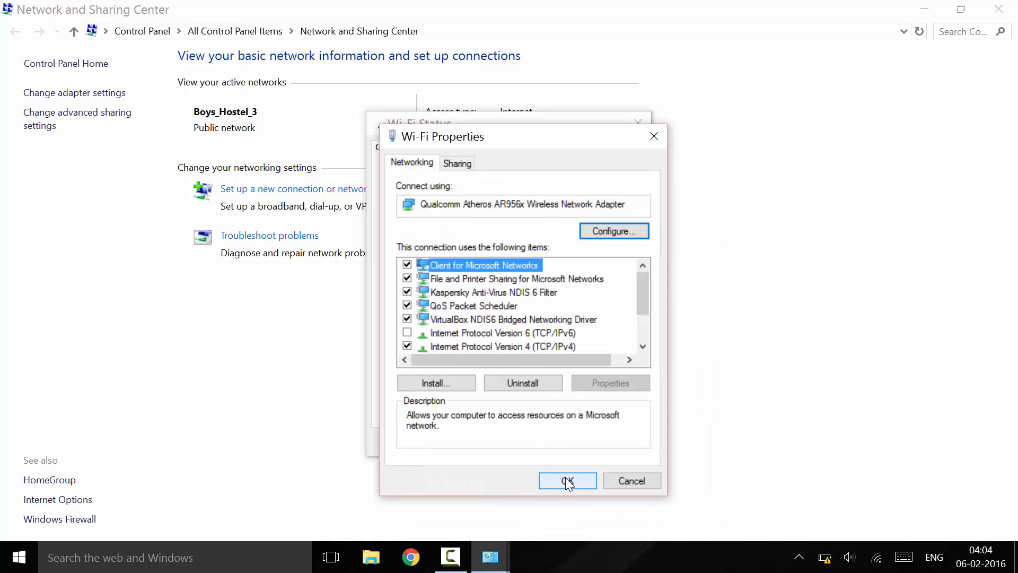
click(568, 482)
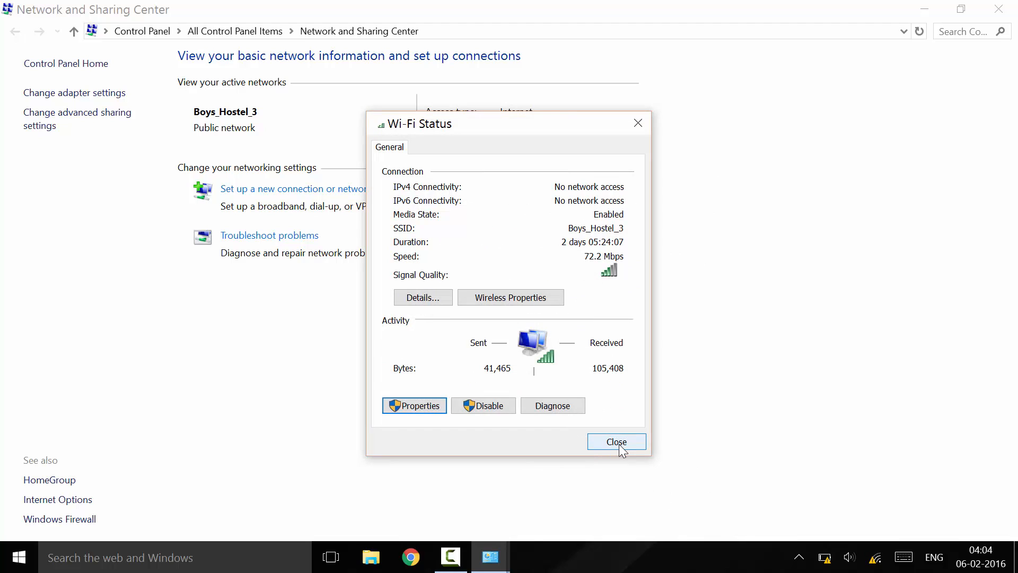
Step: Close Wi-Fi Status, launch Command Prompt via 'cmd' search and enter ipconfig at the prompt
click(617, 441)
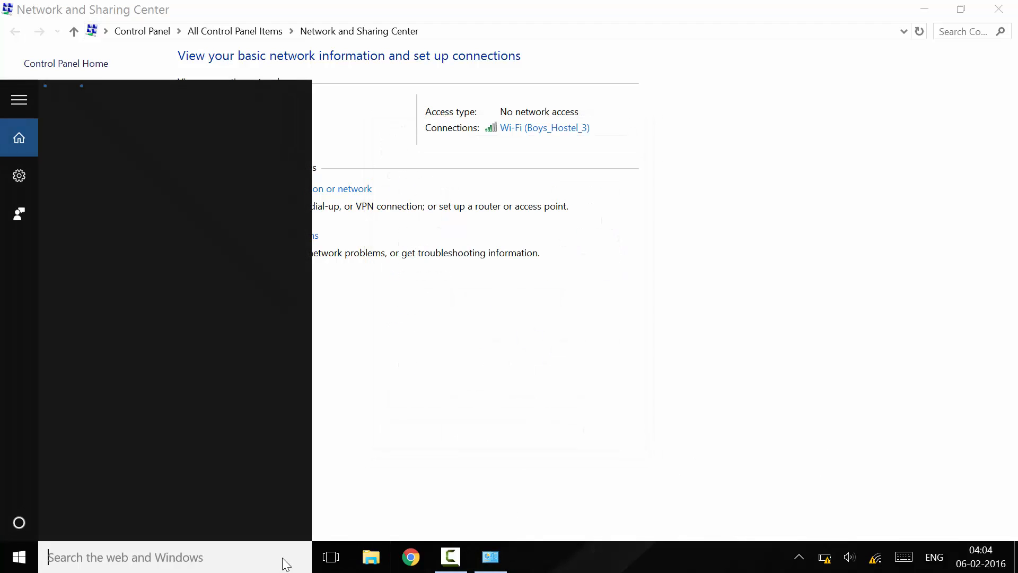
text(cm)
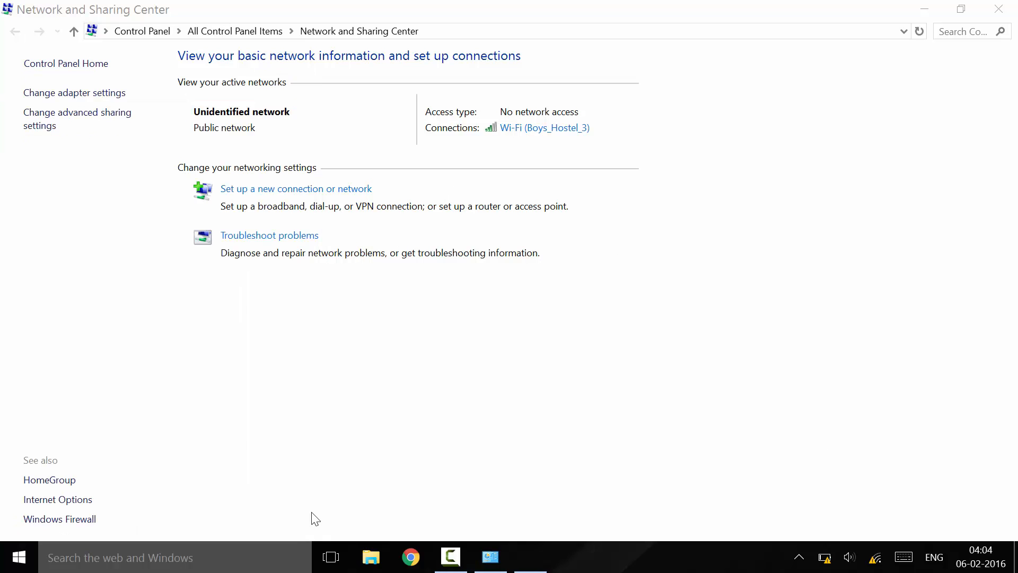
text(ip)
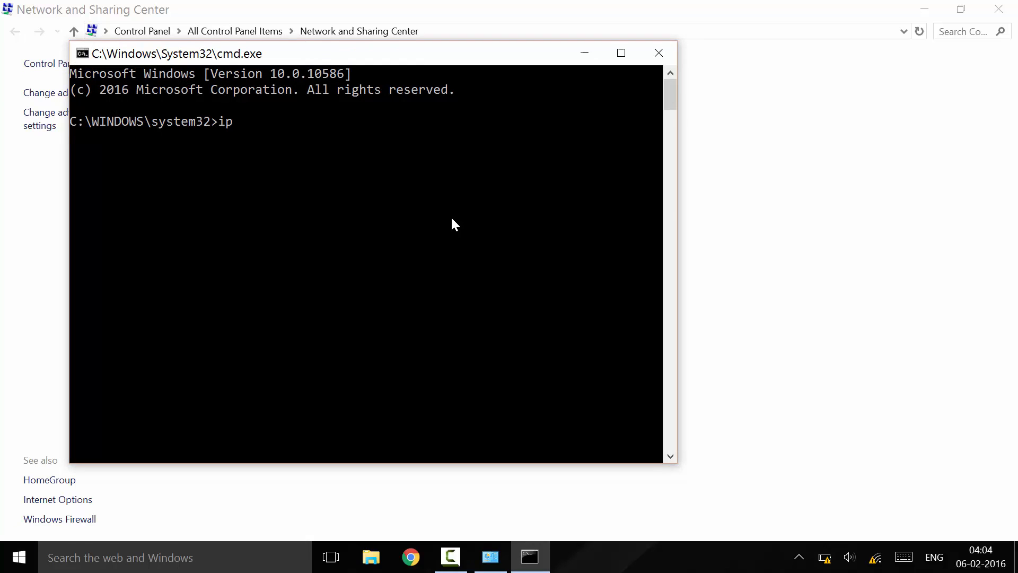
text(config)
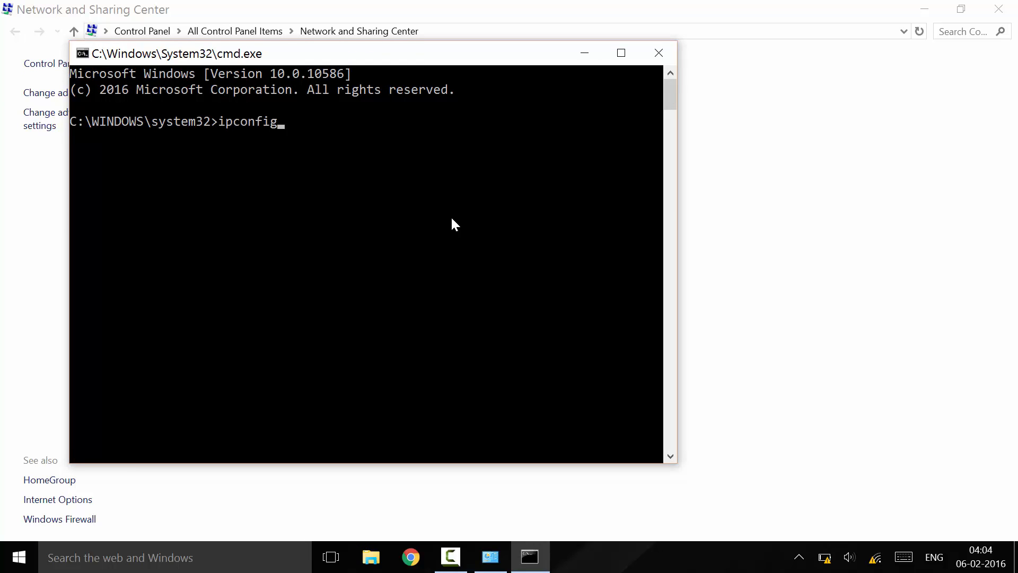